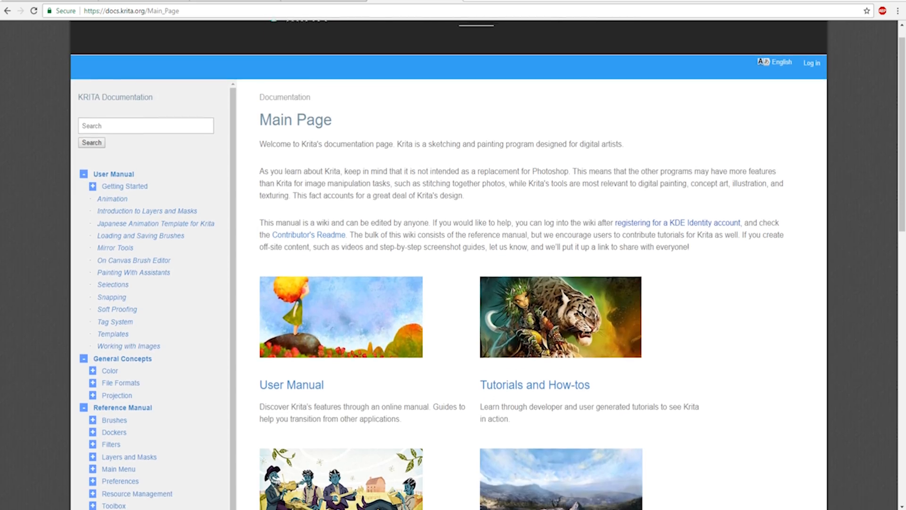
pyautogui.scroll(-3)
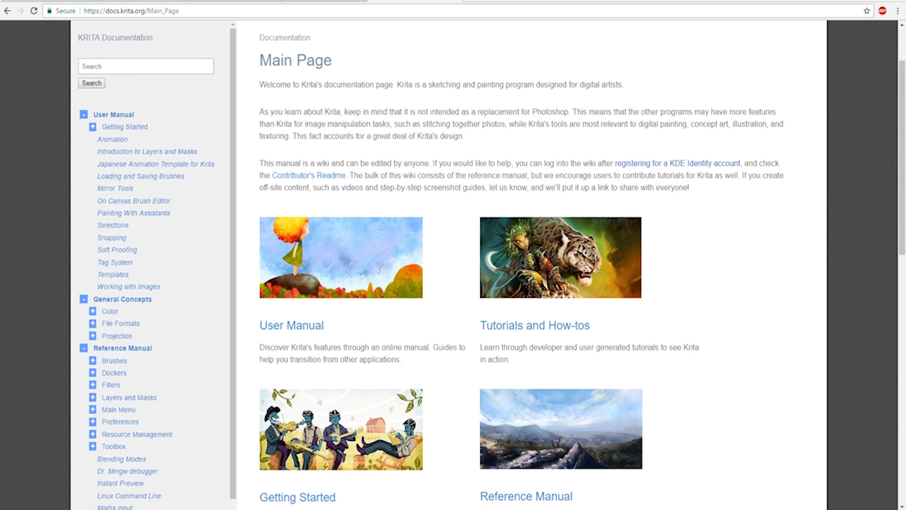
pyautogui.scroll(-3)
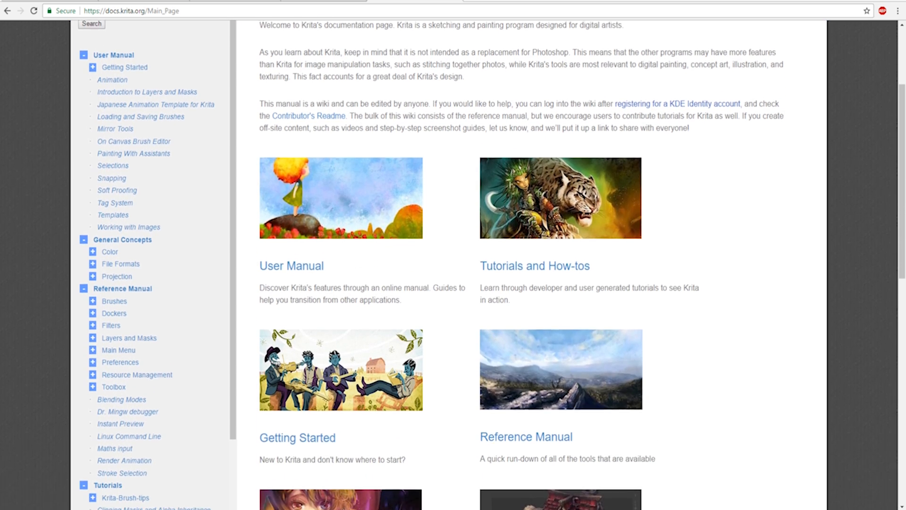